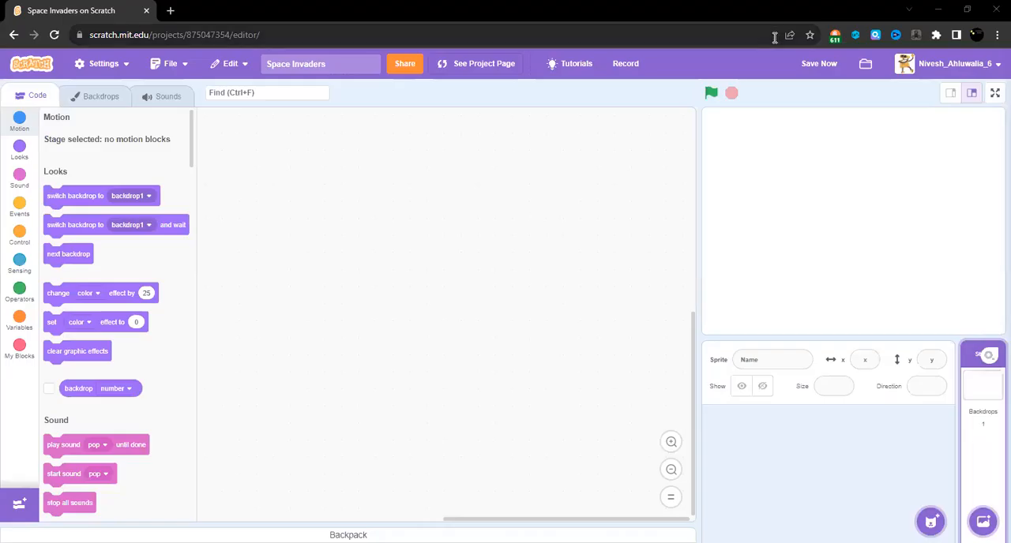
# Add the Ghost sprite (searched 'gh') and the Stars backdrop (searched 'star').
pyautogui.click(819, 64)
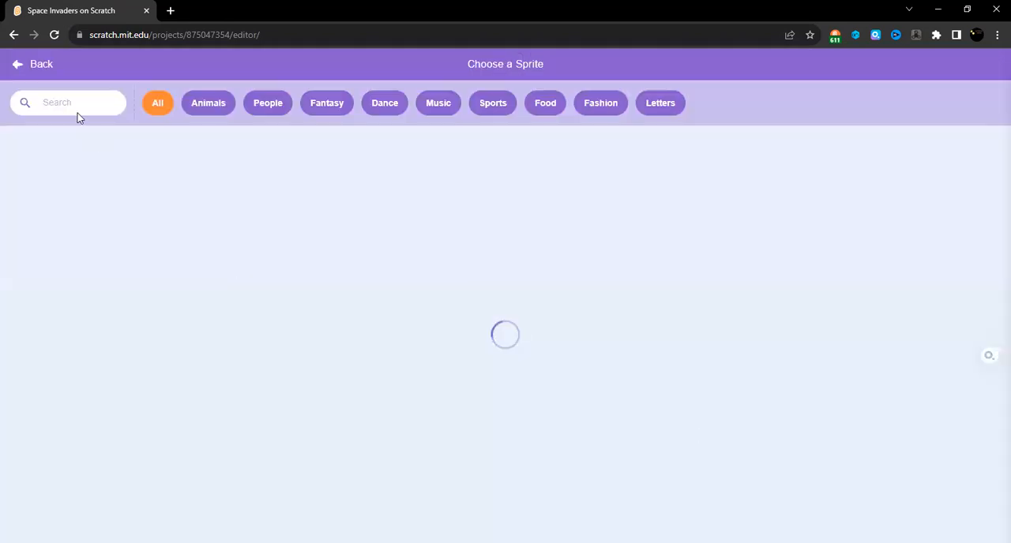
pyautogui.write('gh')
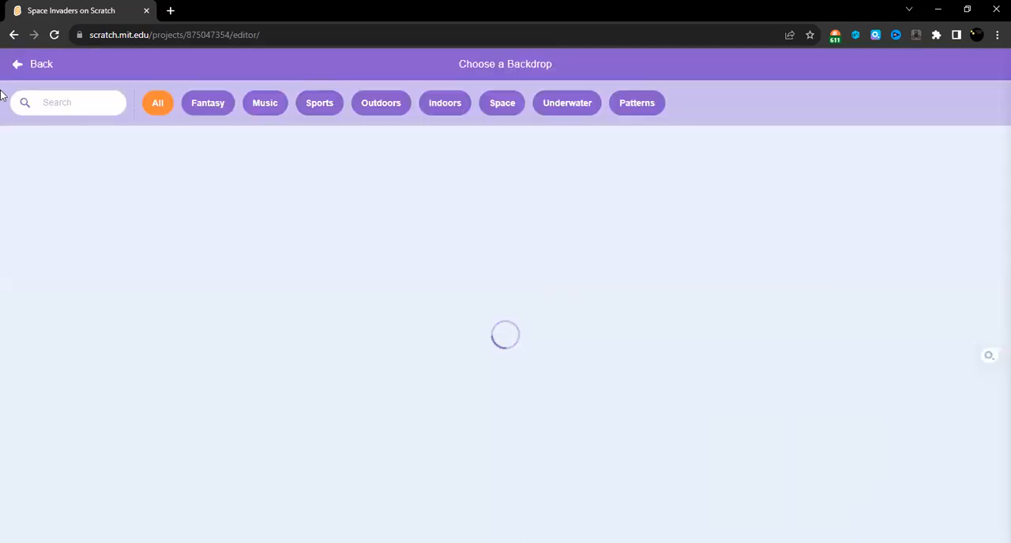
pyautogui.write('star')
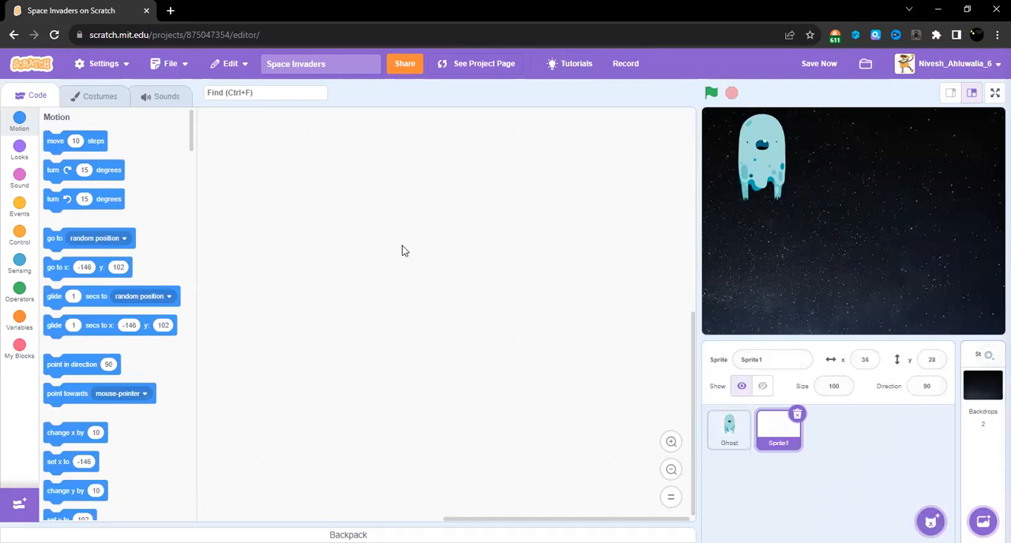
# Draw three stacked purple-to-red rectangles with black outlines on a zoomed canvas, then resize them.
pyautogui.click(100, 95)
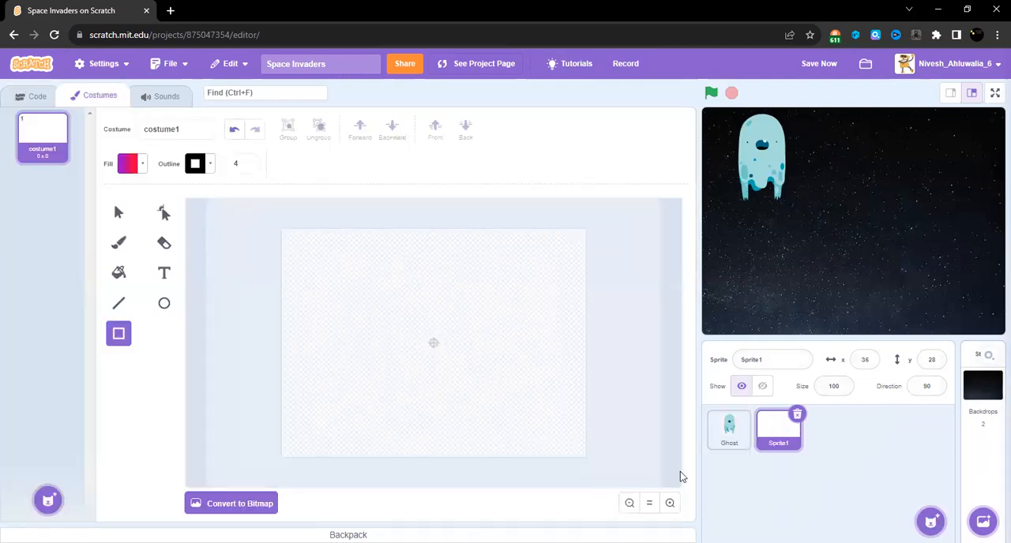
pyautogui.click(669, 503)
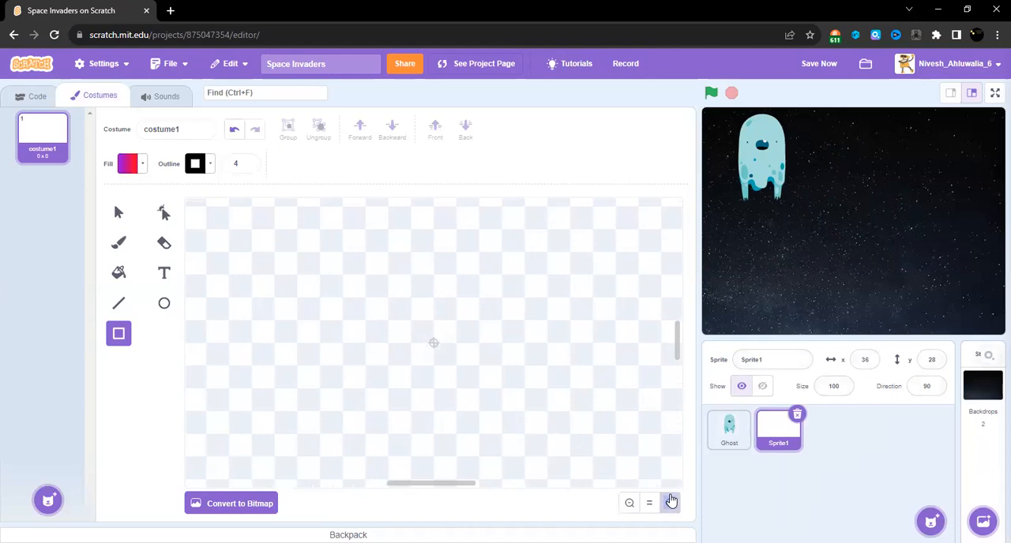
pyautogui.click(128, 163)
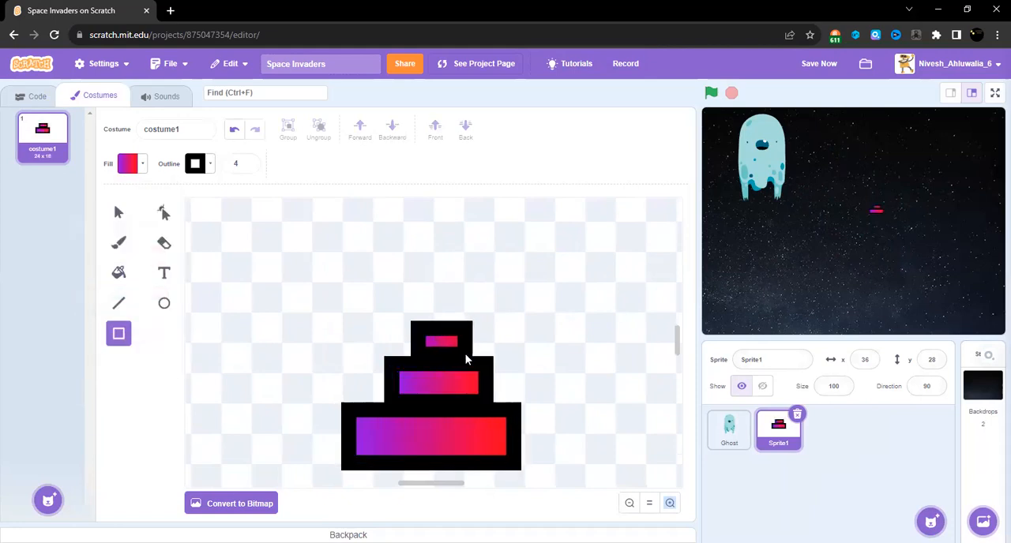
pyautogui.click(441, 341)
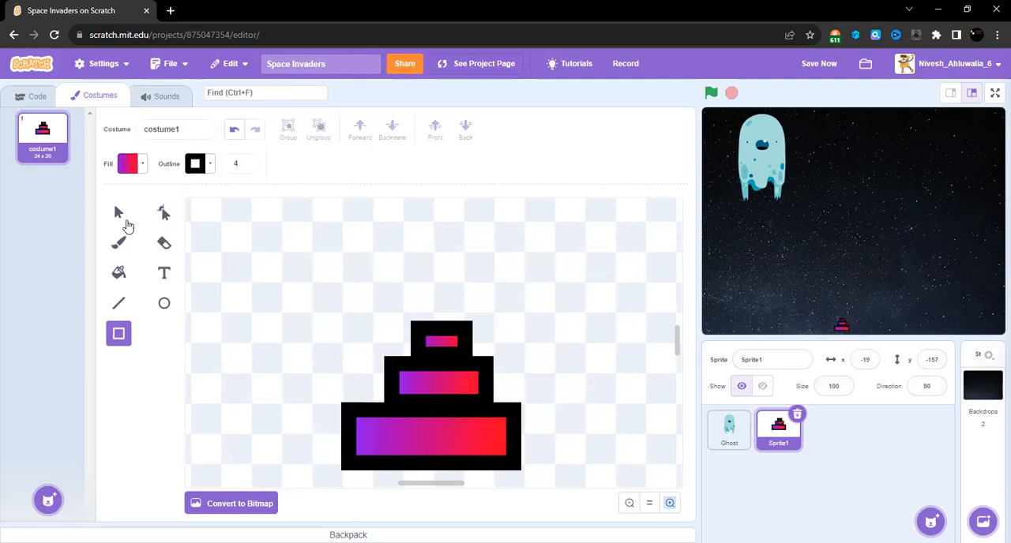
pyautogui.click(118, 212)
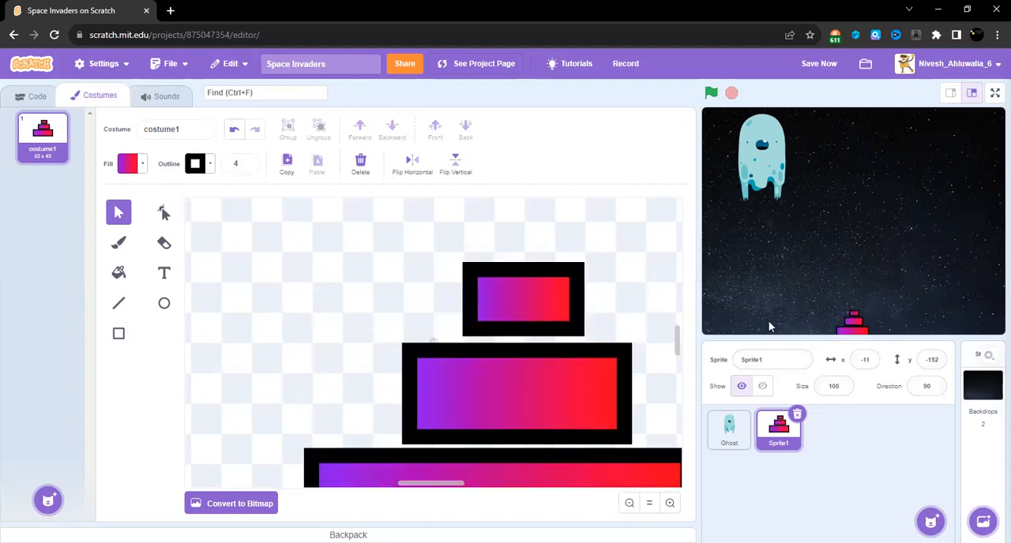
# Give the ship a 'when green flag clicked' script with 'set size to 150 %'.
pyautogui.click(36, 95)
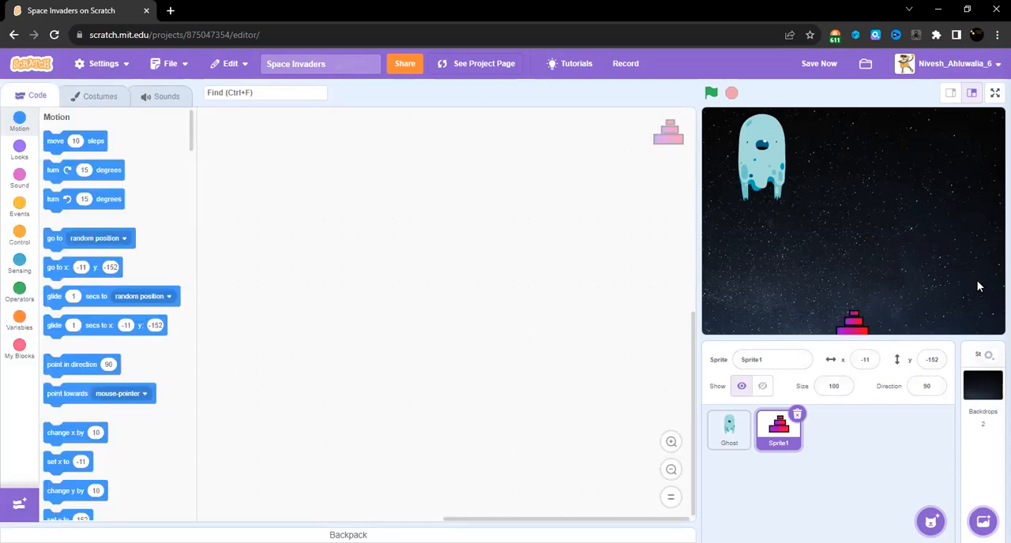
pyautogui.moveTo(6, 213)
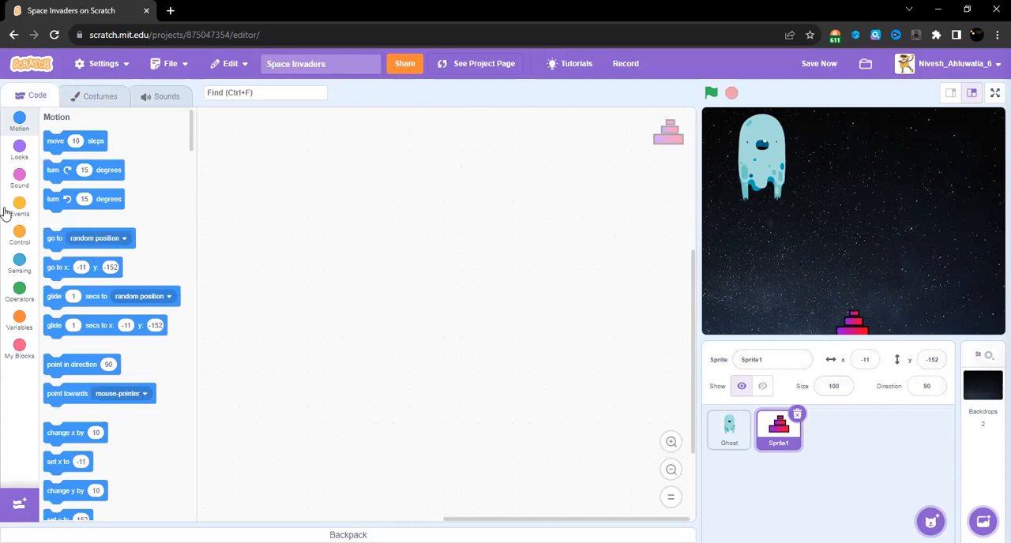
pyautogui.click(19, 207)
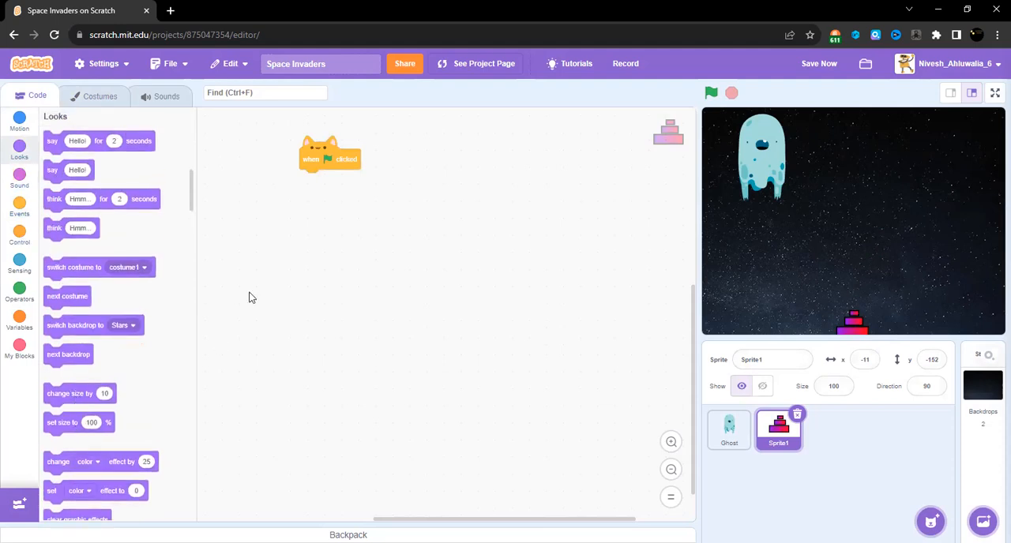
pyautogui.moveTo(78, 422); pyautogui.dragTo(331, 180)
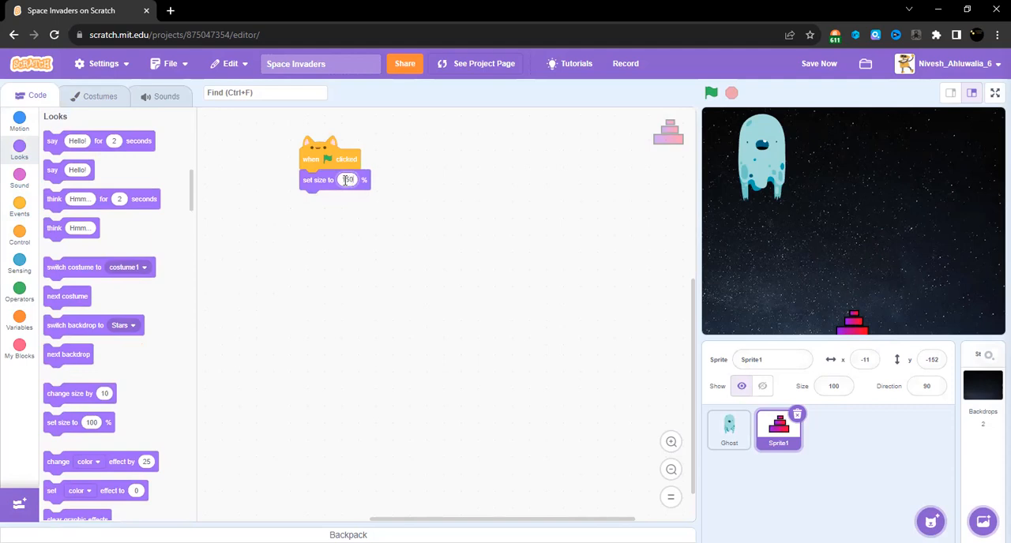
pyautogui.click(710, 93)
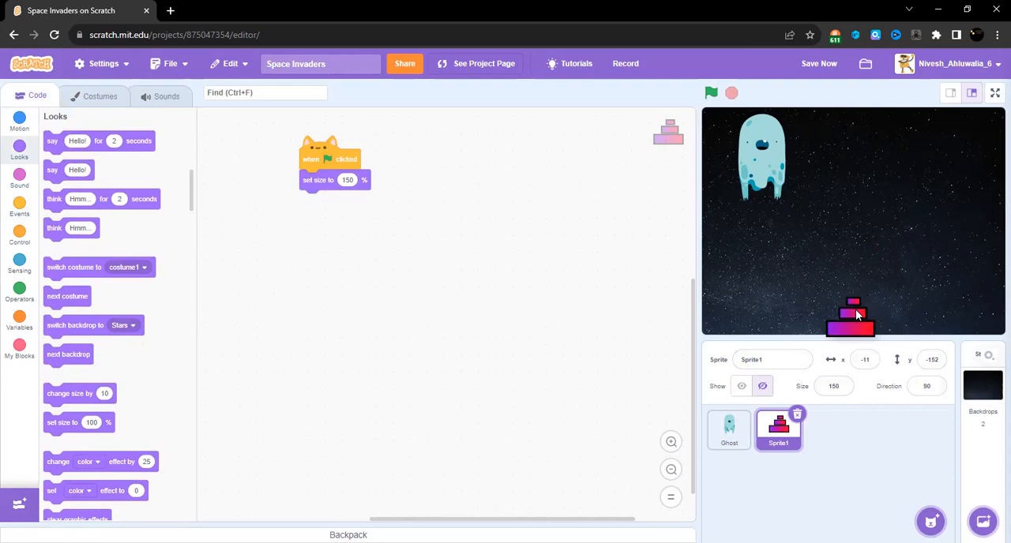
pyautogui.click(741, 386)
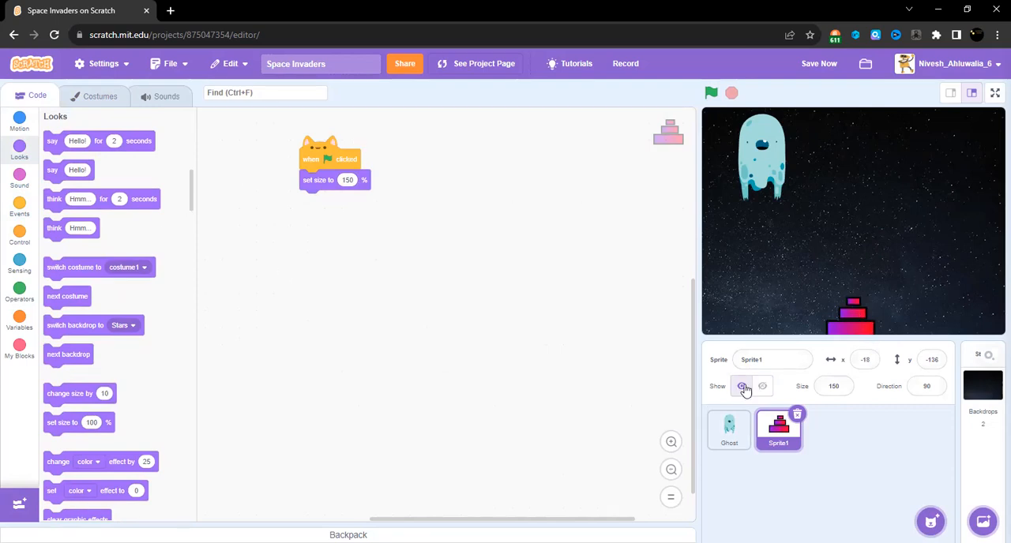
pyautogui.click(741, 387)
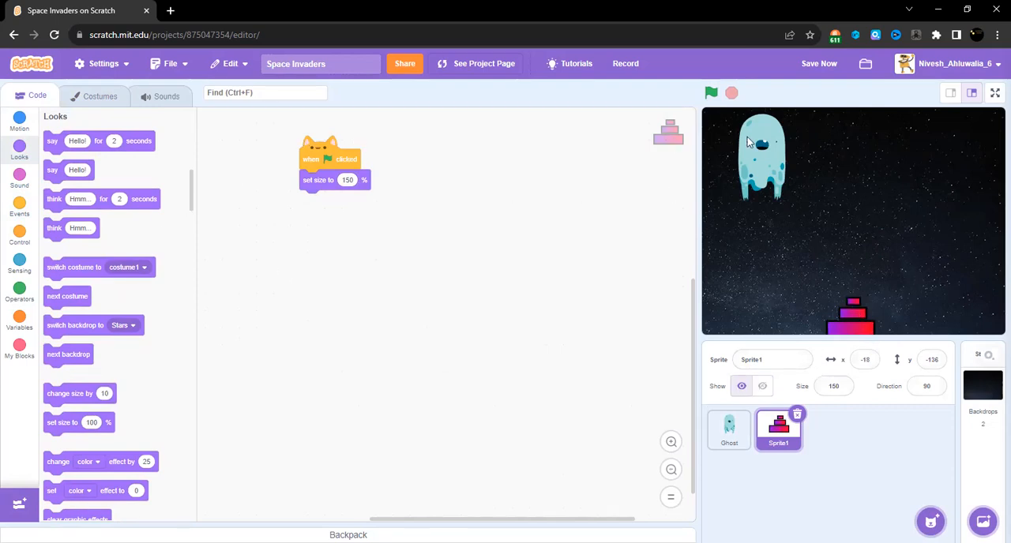
# Set Ghost's Size field to 50 and add a green-flag 'set size to 50 %' script.
pyautogui.click(728, 429)
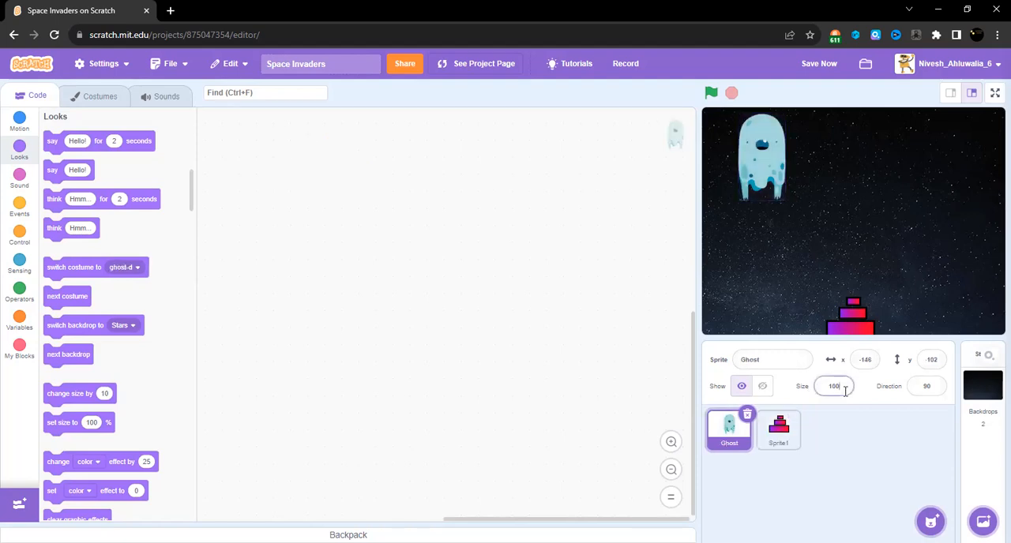
pyautogui.write('50')
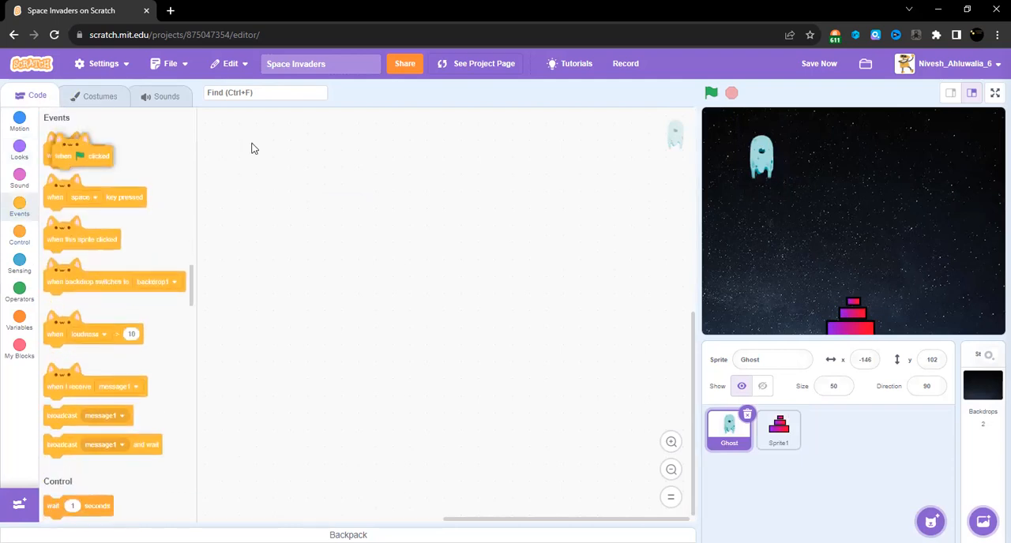
pyautogui.click(19, 150)
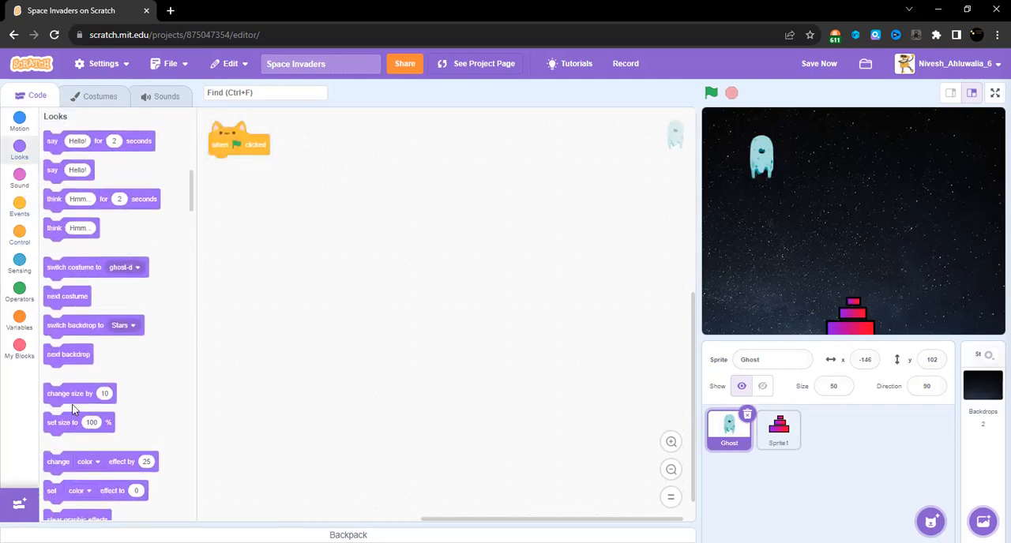
pyautogui.moveTo(62, 422); pyautogui.dragTo(243, 164)
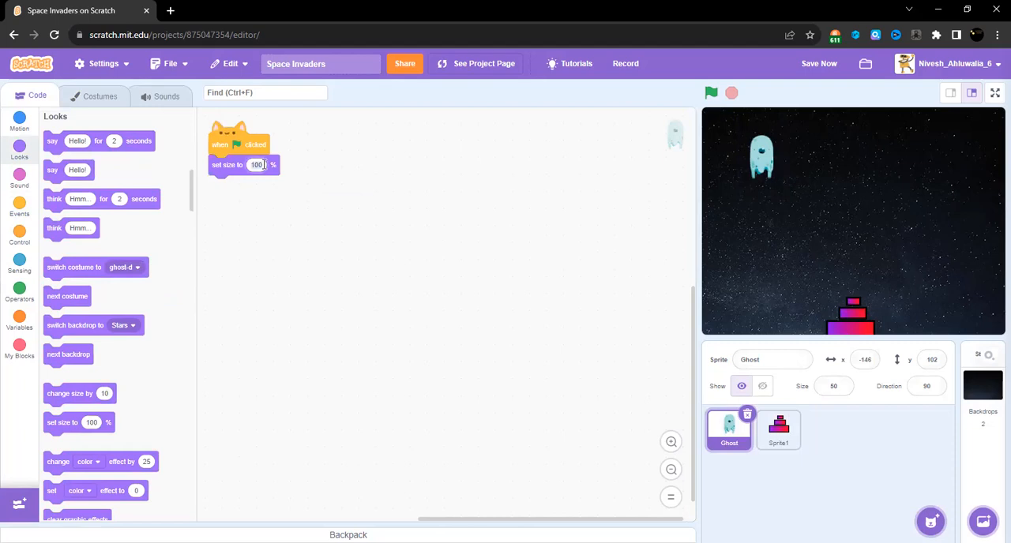
pyautogui.click(256, 164)
pyautogui.write('50')
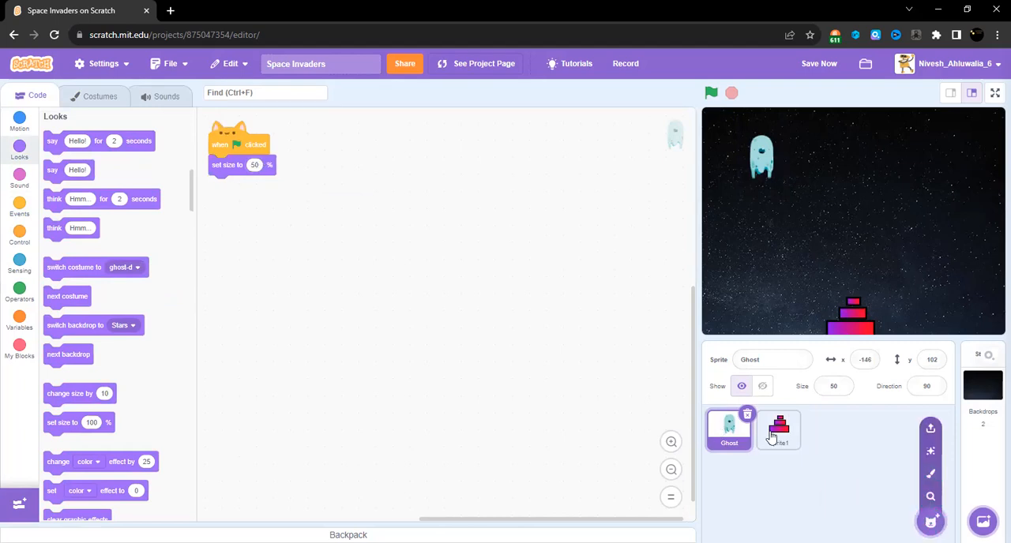
# Change the ship sprite's name from Sprite1 to 'Shooter'.
pyautogui.click(778, 428)
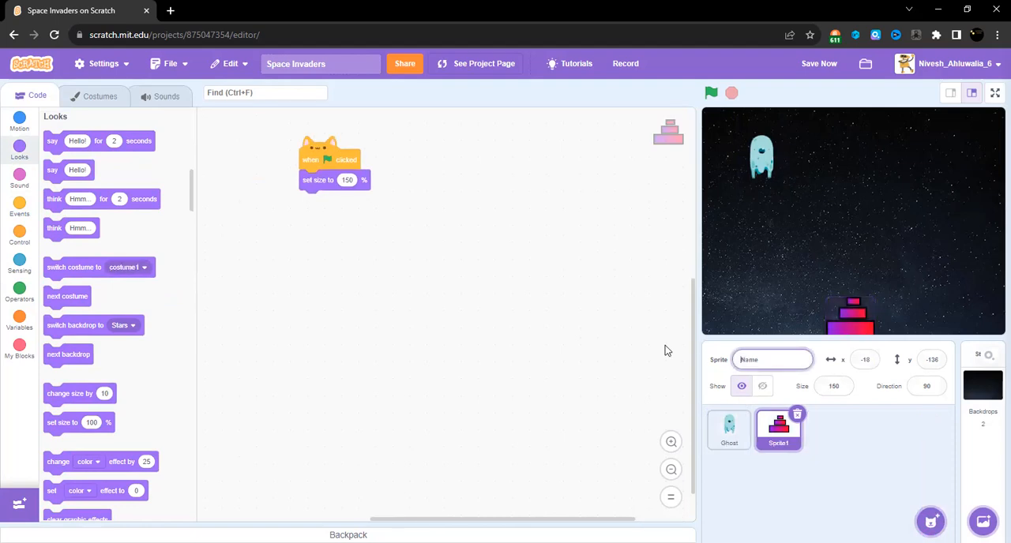
pyautogui.write('Shoot')
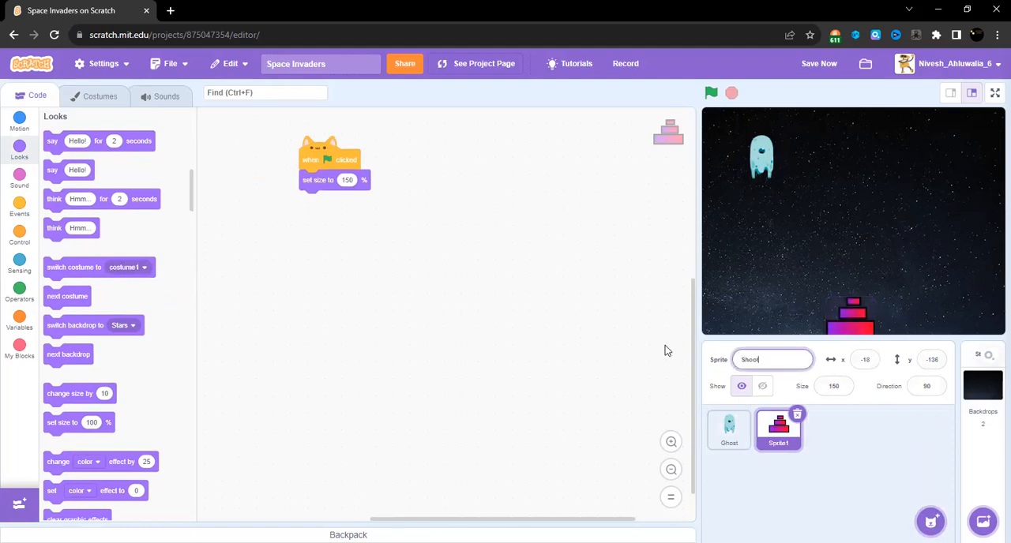
pyautogui.write('Shooter')
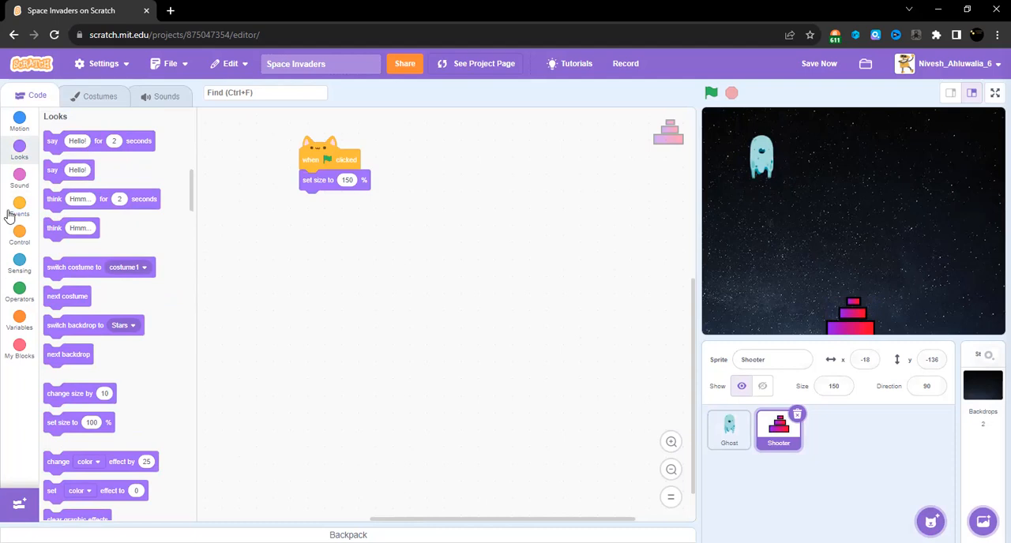
pyautogui.scroll(-3)
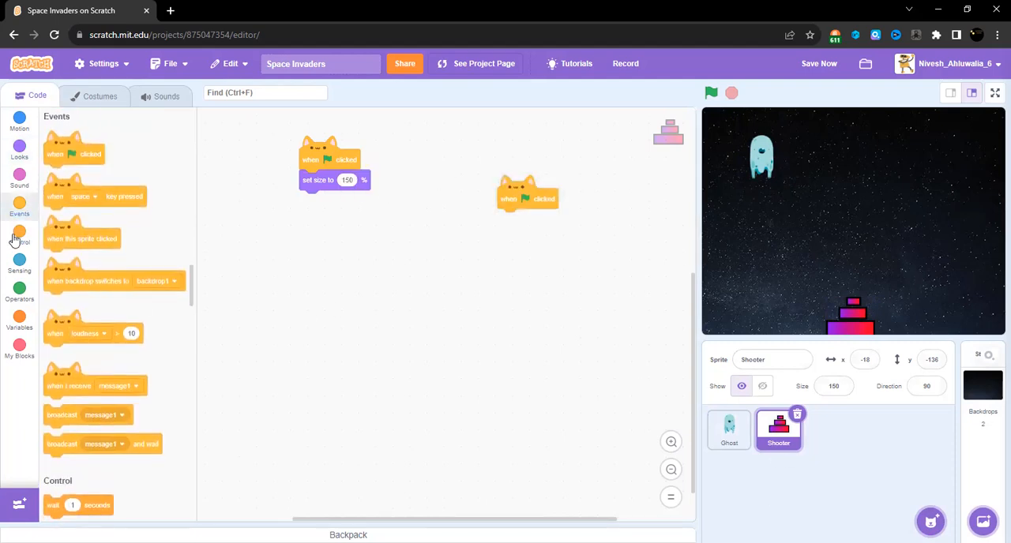
# Build a forever loop setting x to mouse x, then run and test it.
pyautogui.click(19, 261)
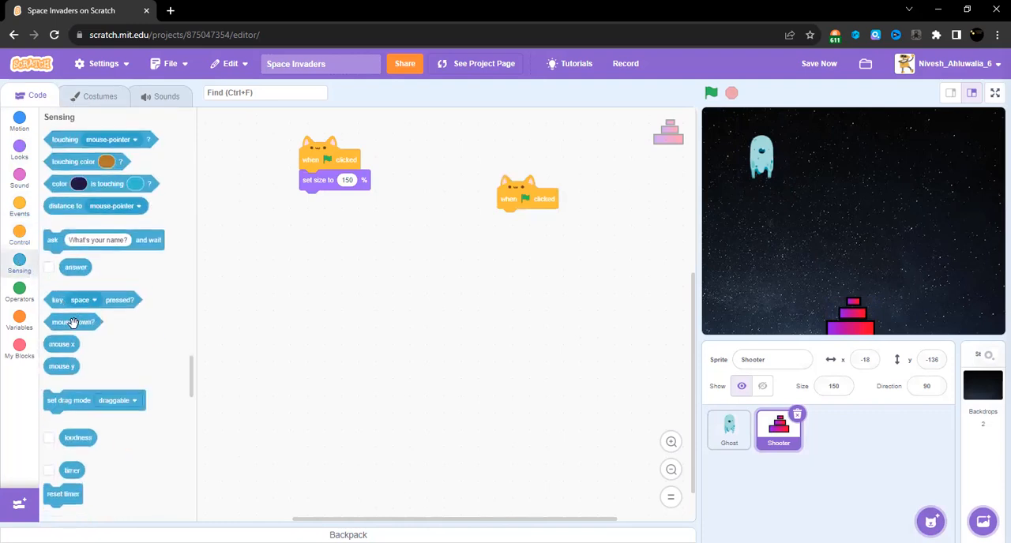
pyautogui.moveTo(61, 343); pyautogui.dragTo(499, 291)
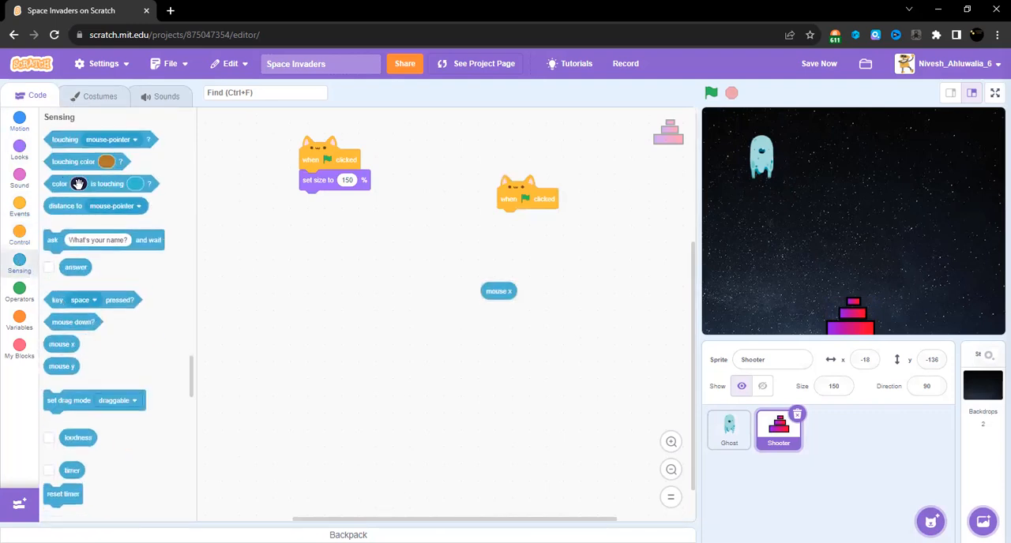
pyautogui.click(19, 120)
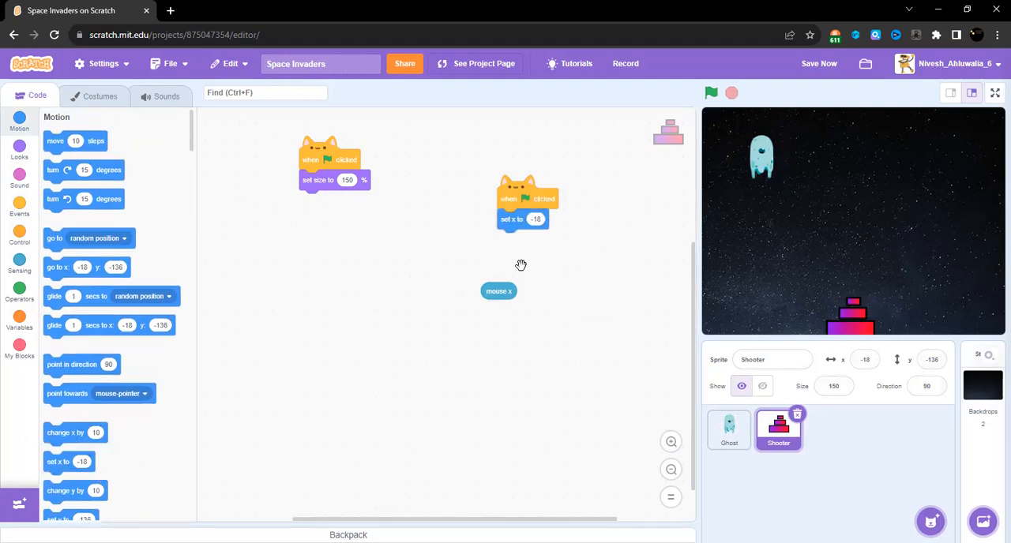
pyautogui.moveTo(499, 291); pyautogui.dragTo(537, 219)
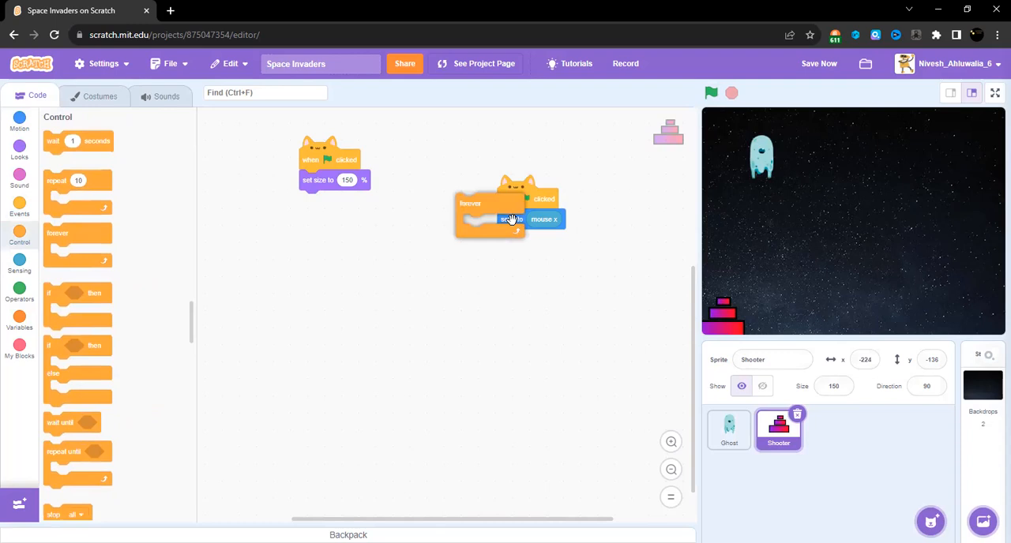
pyautogui.click(710, 92)
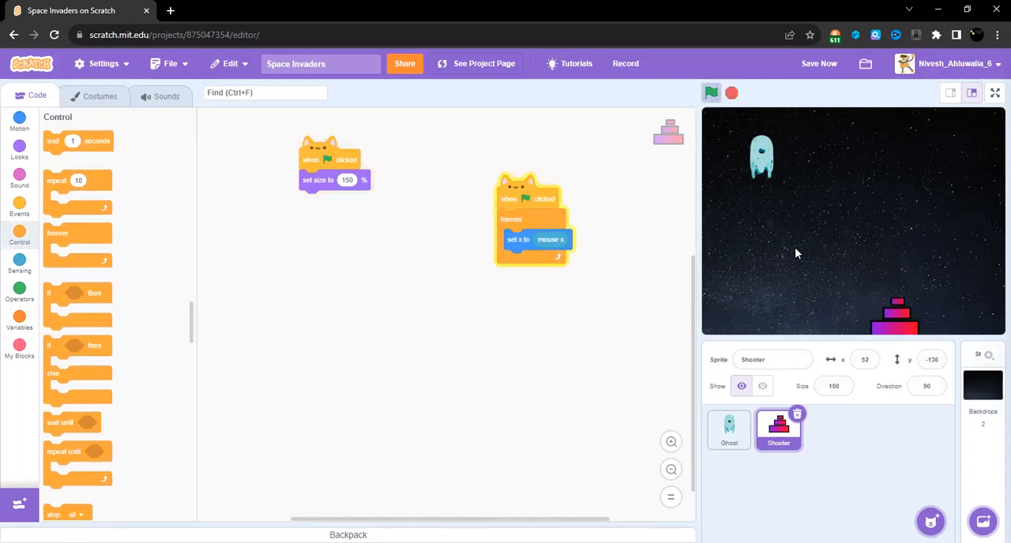
pyautogui.moveTo(955, 240)
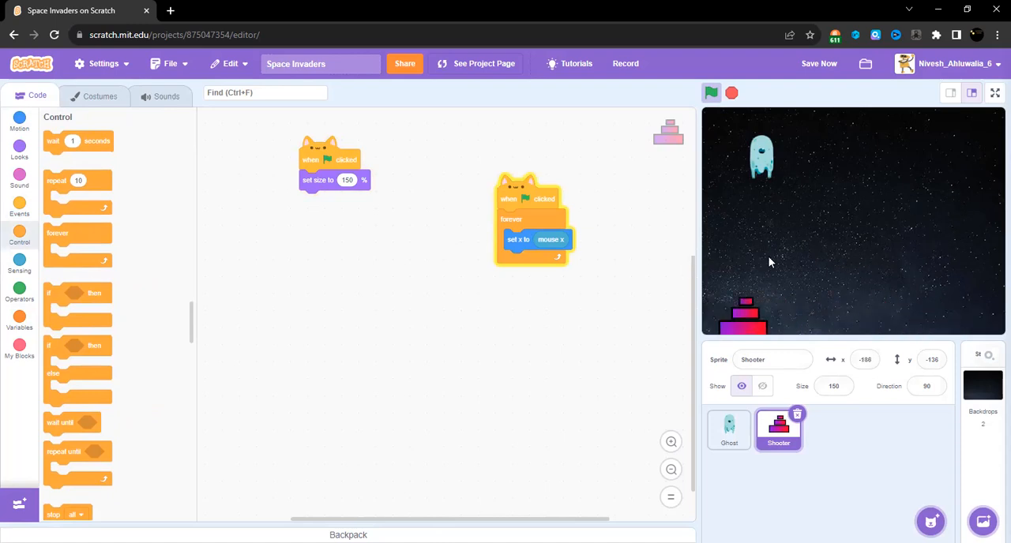
pyautogui.moveTo(853, 324)
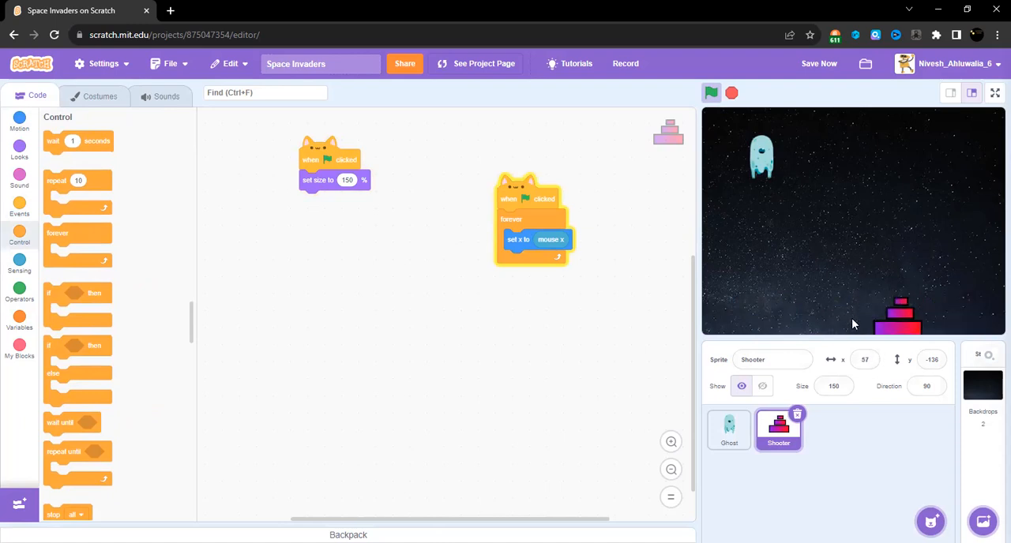
pyautogui.moveTo(900, 324); pyautogui.dragTo(714, 320)
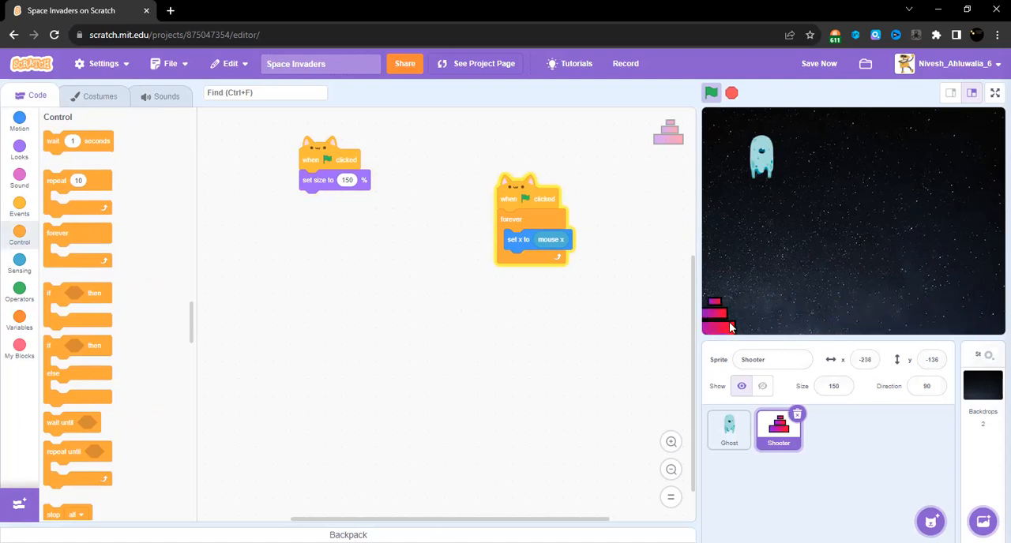
pyautogui.moveTo(713, 327); pyautogui.dragTo(792, 319)
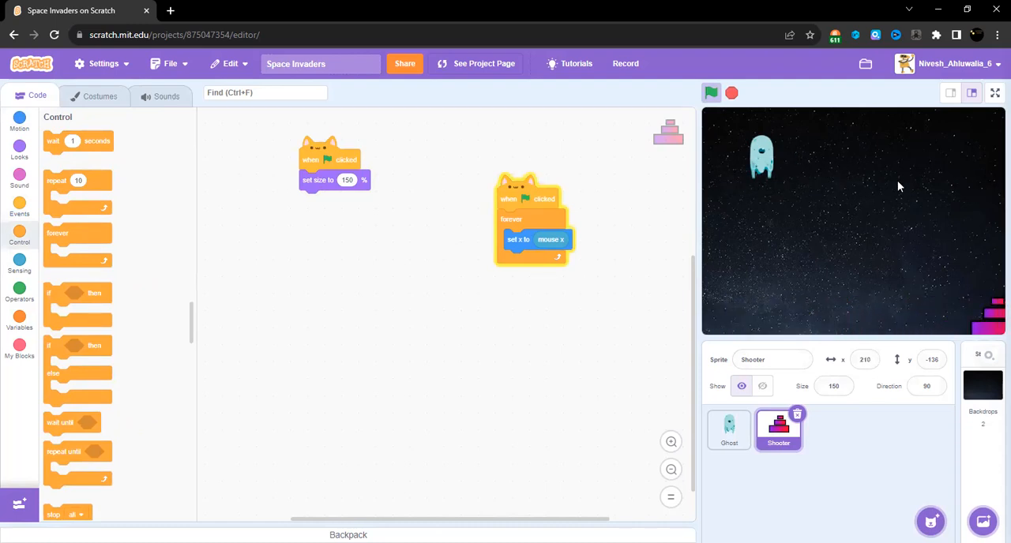
# Add a 'Movement' comment to the Shooter's green-flag mouse-following script.
pyautogui.rightClick(521, 199)
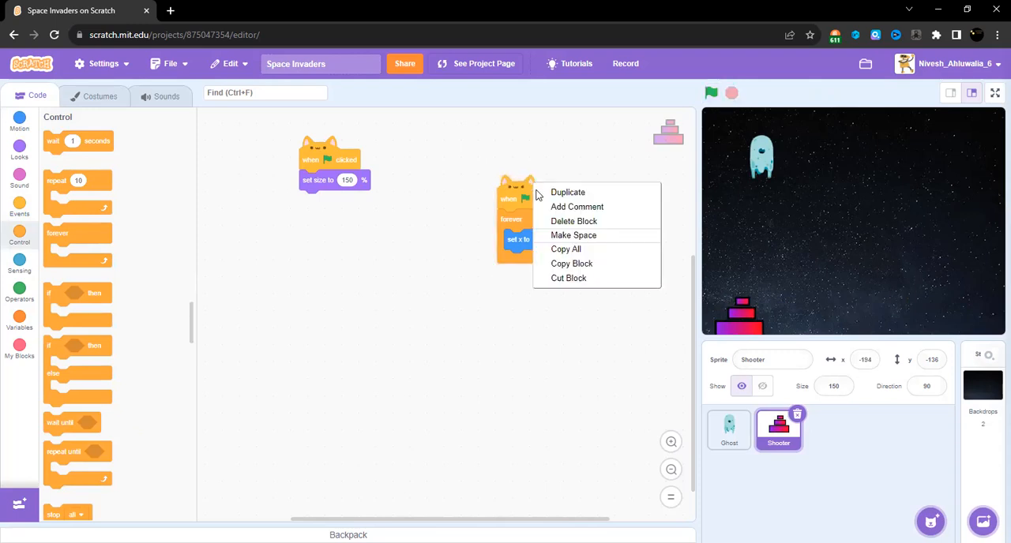
pyautogui.click(577, 206)
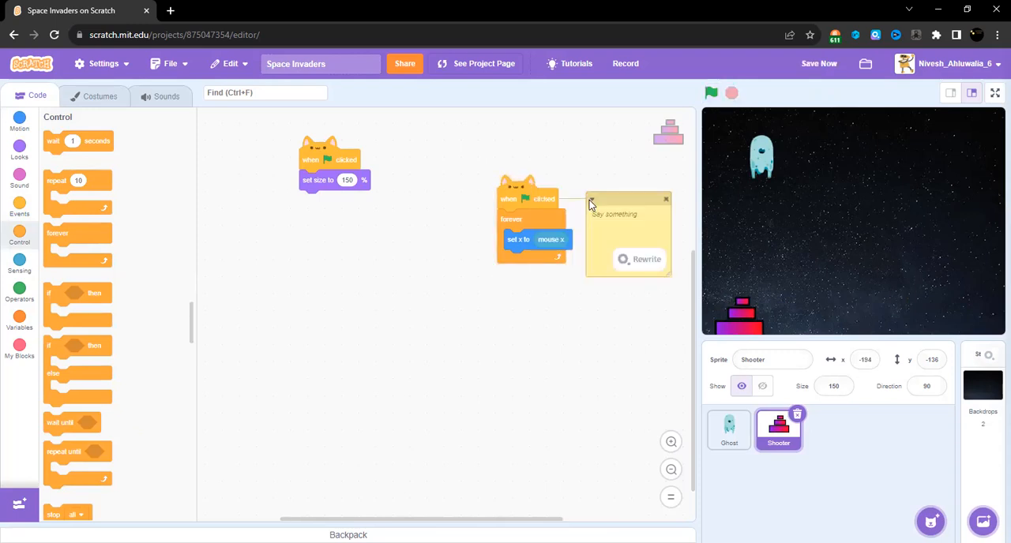
pyautogui.write('Movement')
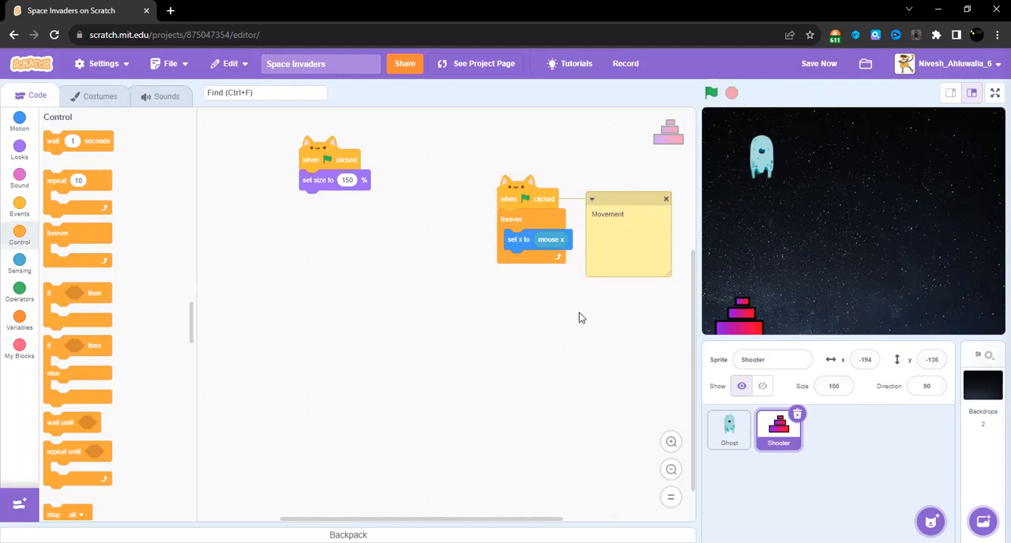
pyautogui.moveTo(729, 429)
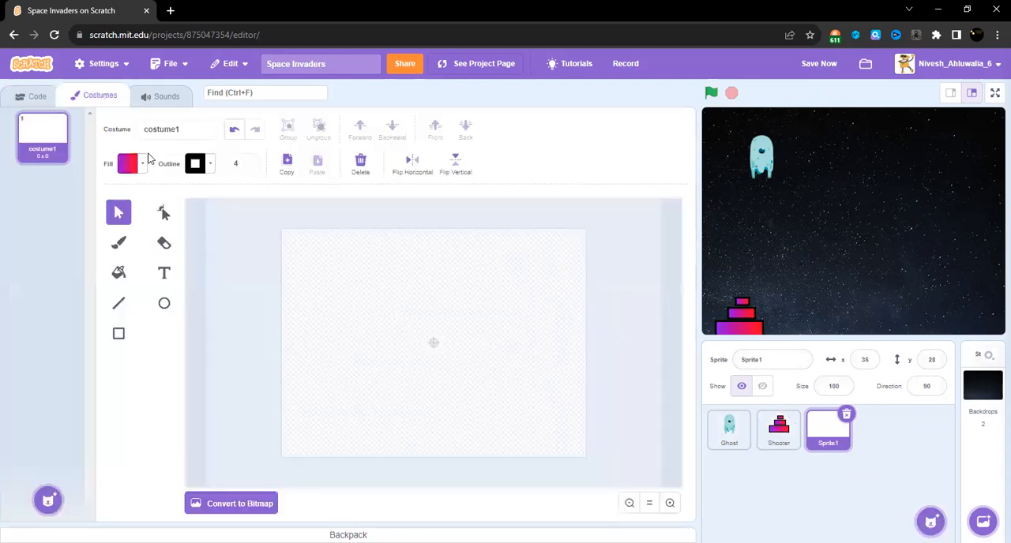
# Draw a yellow-filled, red-outlined square and narrow it into a tall bullet rectangle.
pyautogui.click(128, 164)
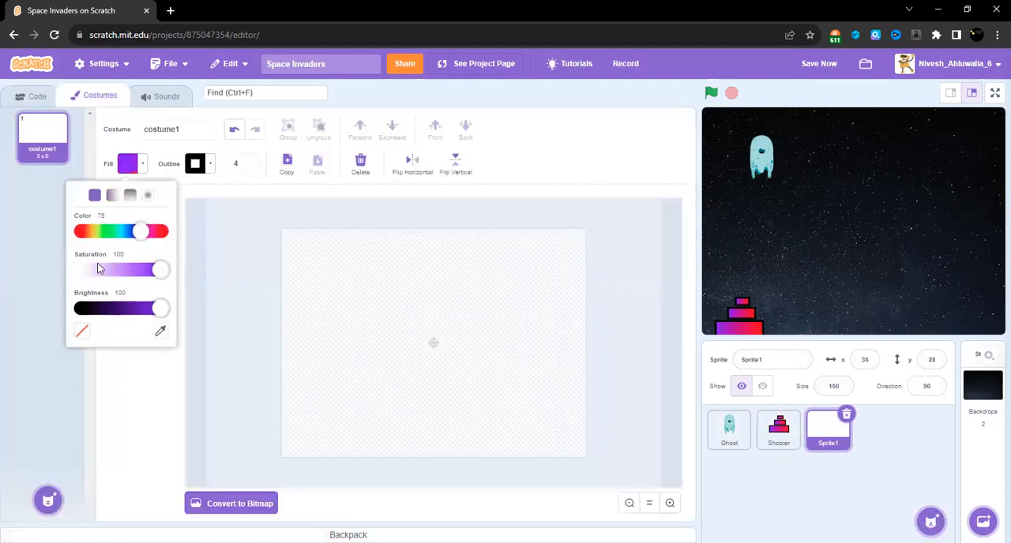
pyautogui.moveTo(141, 230); pyautogui.dragTo(95, 231)
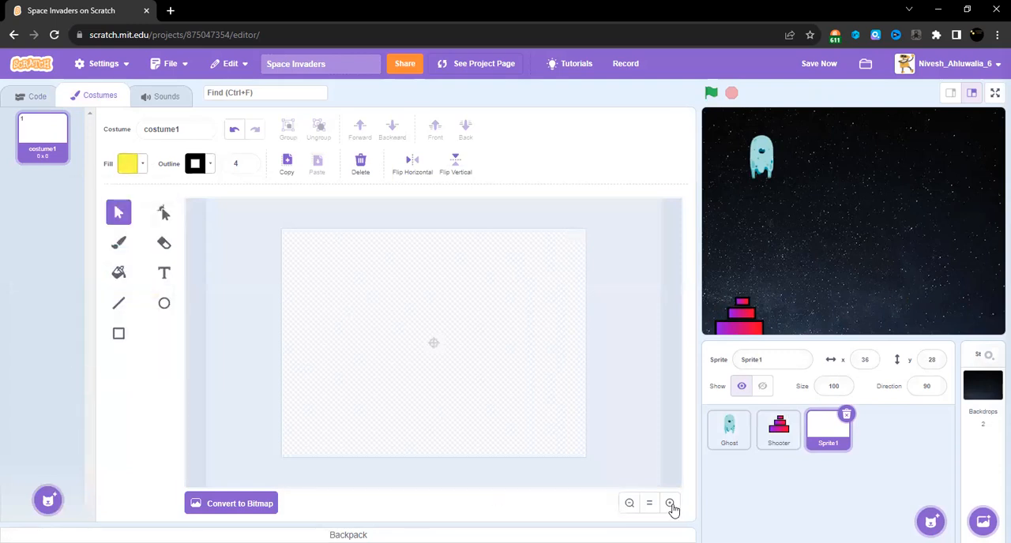
pyautogui.click(670, 503)
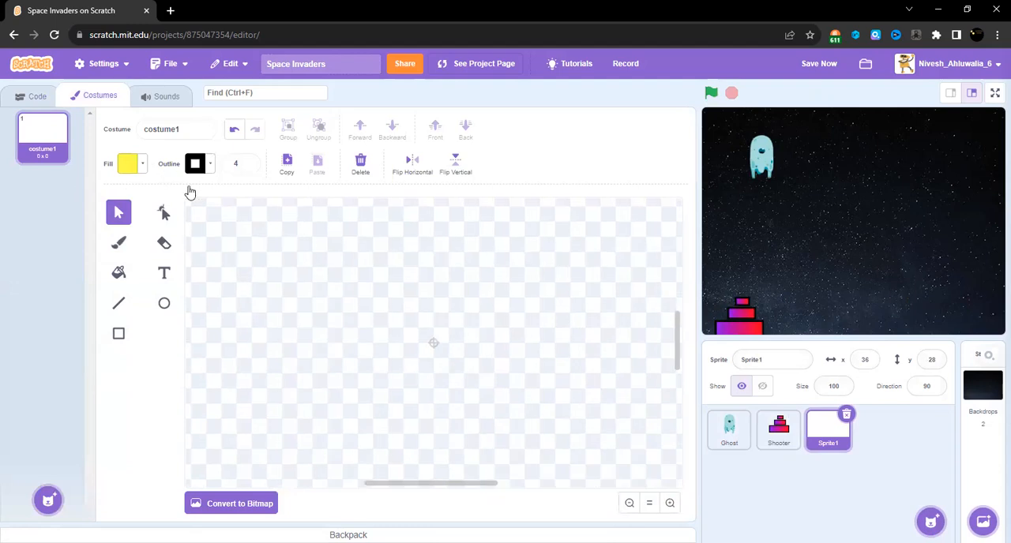
pyautogui.click(126, 164)
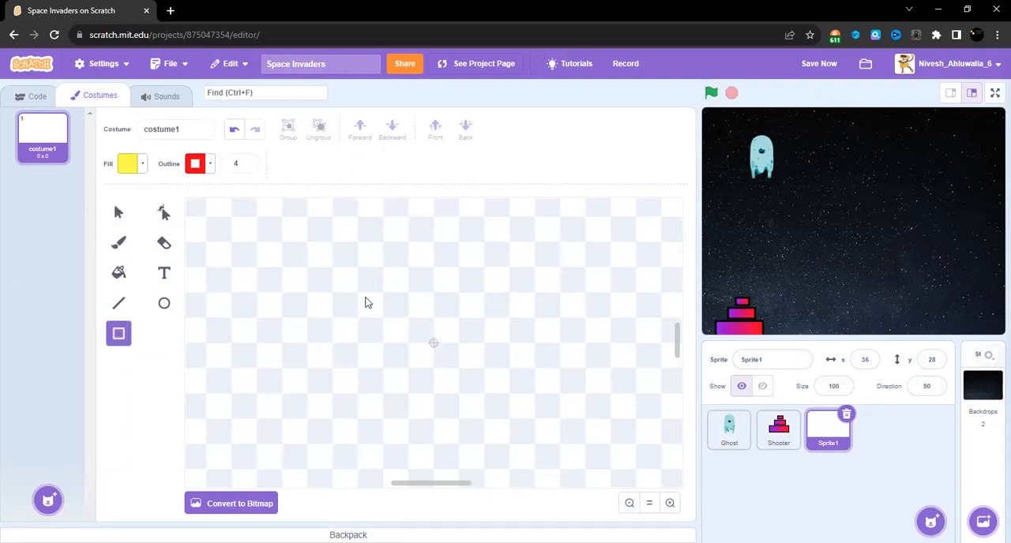
pyautogui.moveTo(361, 301)
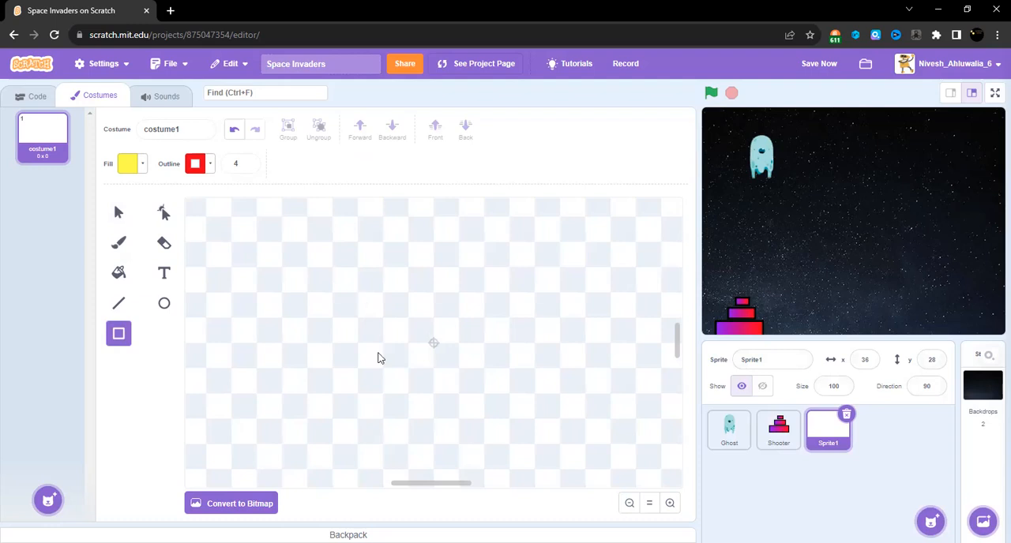
pyautogui.moveTo(355, 294); pyautogui.dragTo(456, 391)
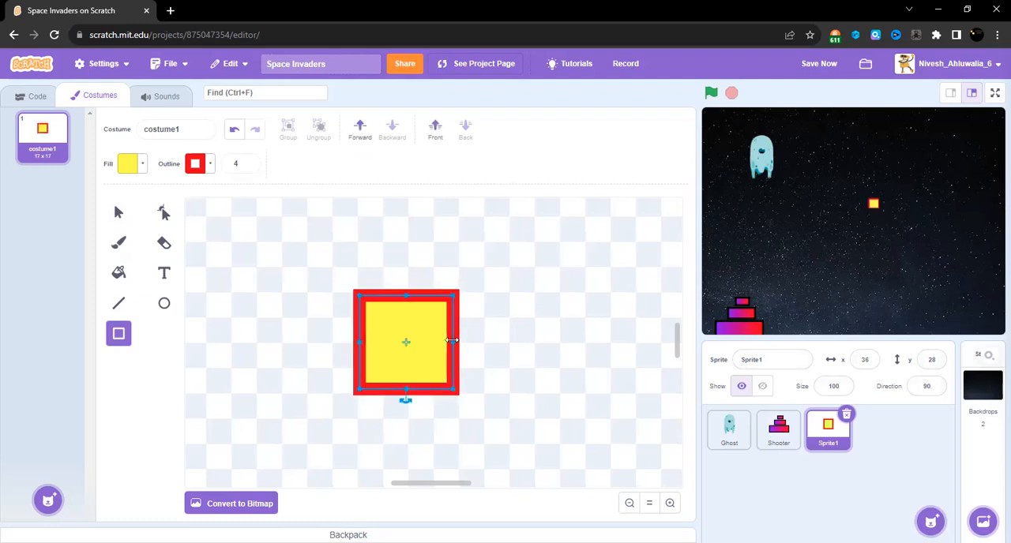
pyautogui.moveTo(453, 341); pyautogui.dragTo(427, 341)
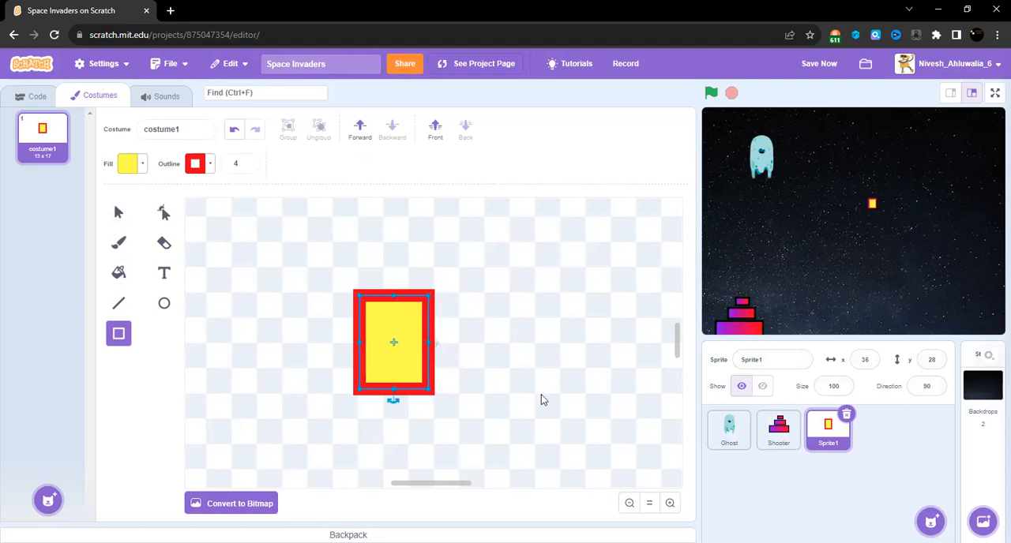
pyautogui.click(652, 352)
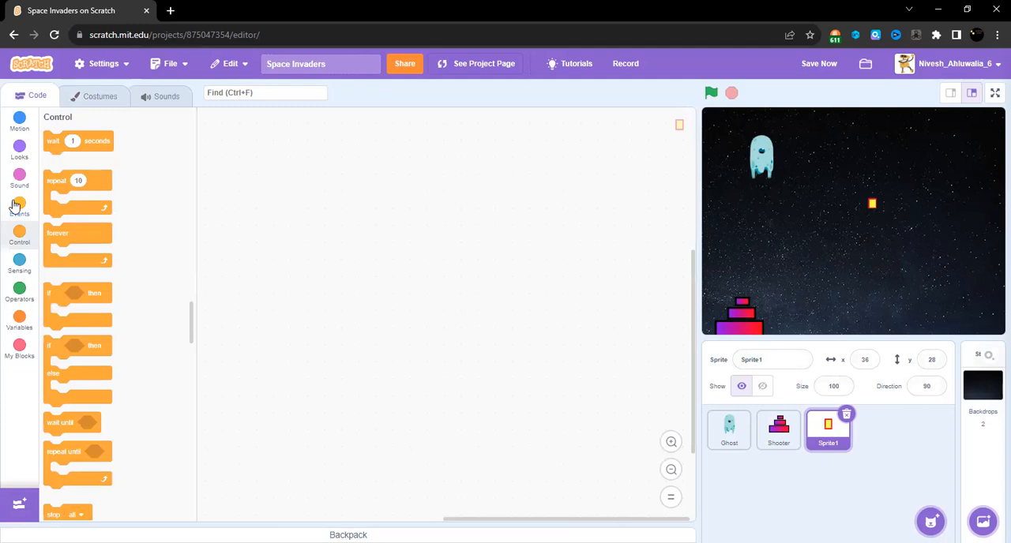
# Name the new sprite 'Bullet' and set up its green-flag scripts with hide.
pyautogui.click(19, 207)
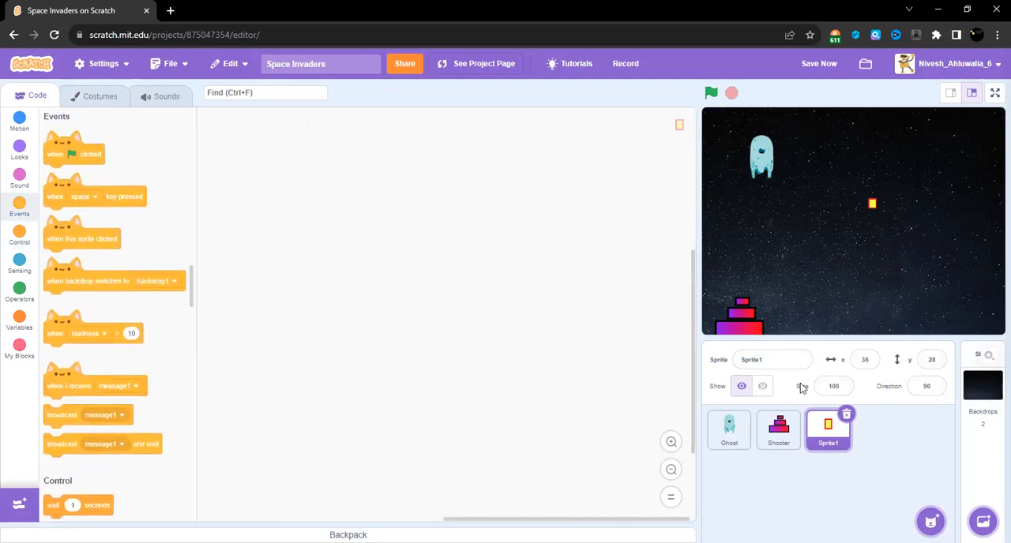
pyautogui.click(773, 359)
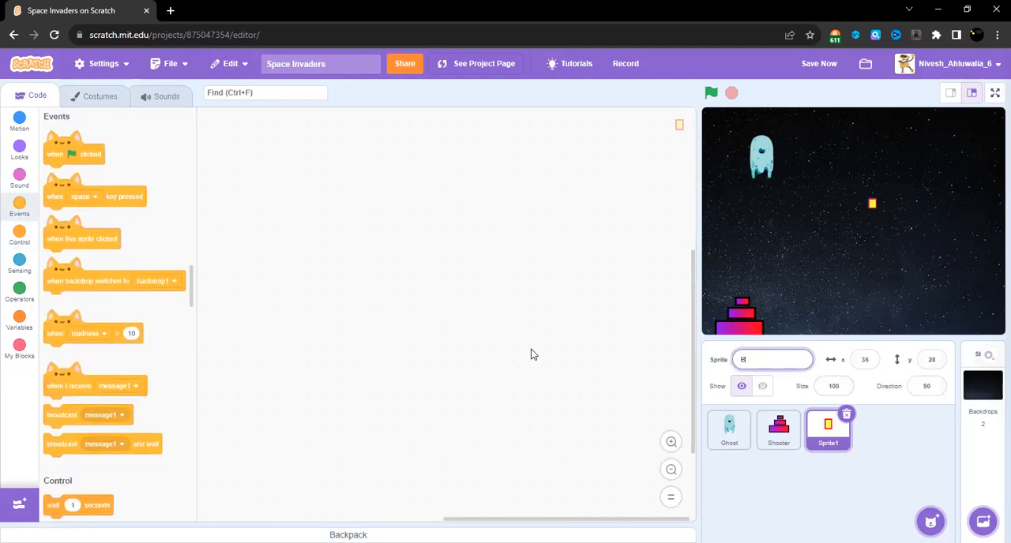
pyautogui.write('Bullet')
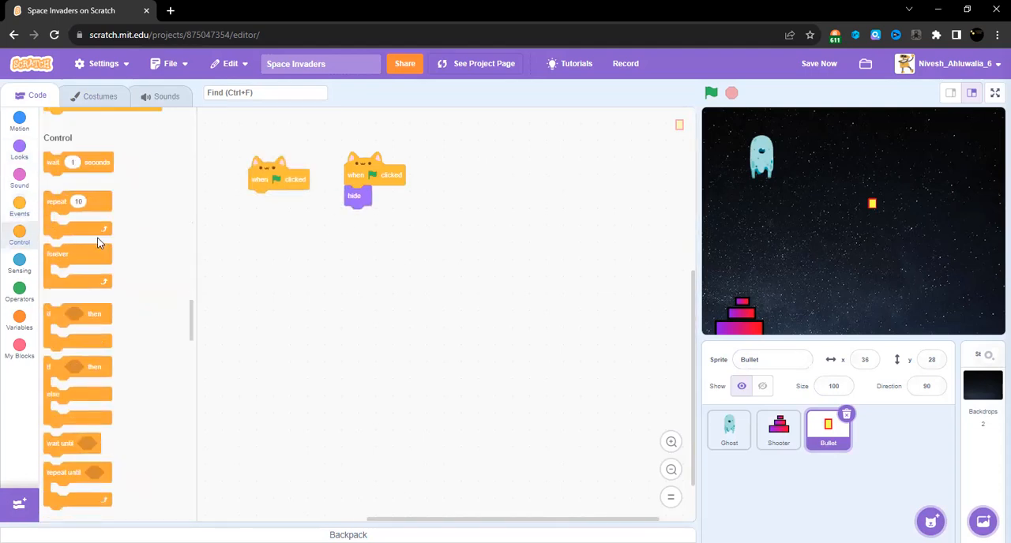
# Add a forever loop with 'go to Shooter' under Bullet's empty green-flag hat.
pyautogui.moveTo(77, 253); pyautogui.dragTo(240, 213)
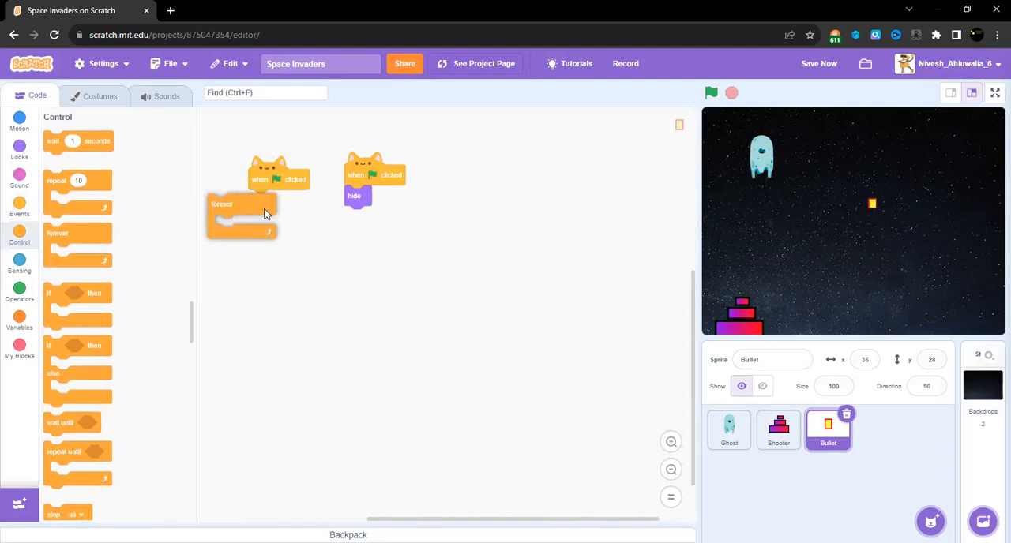
pyautogui.click(18, 123)
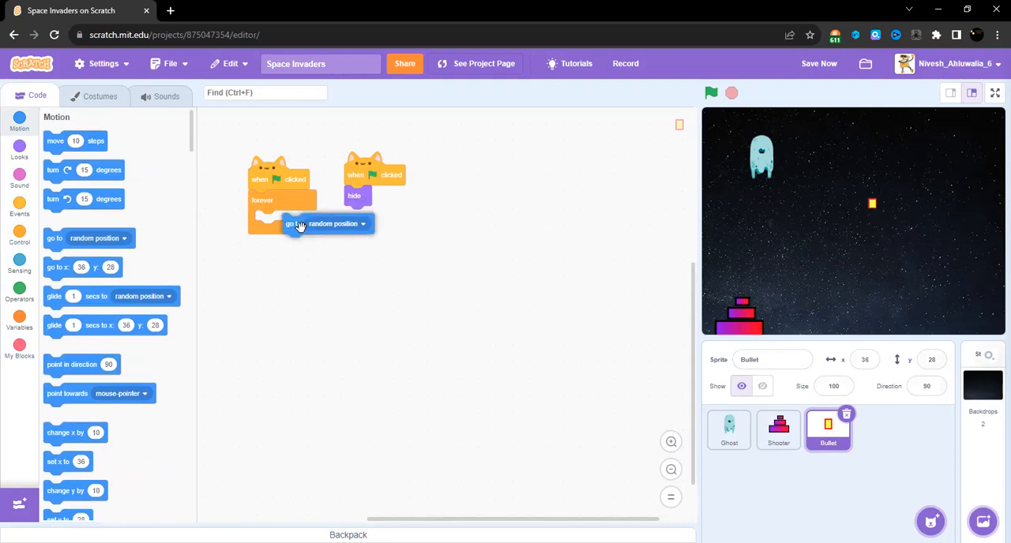
pyautogui.click(328, 223)
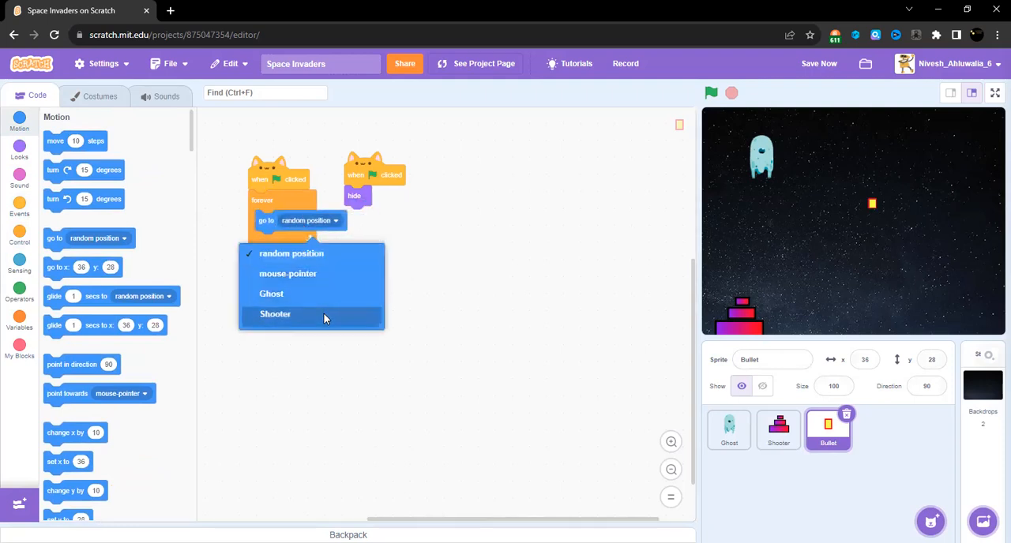
pyautogui.click(275, 314)
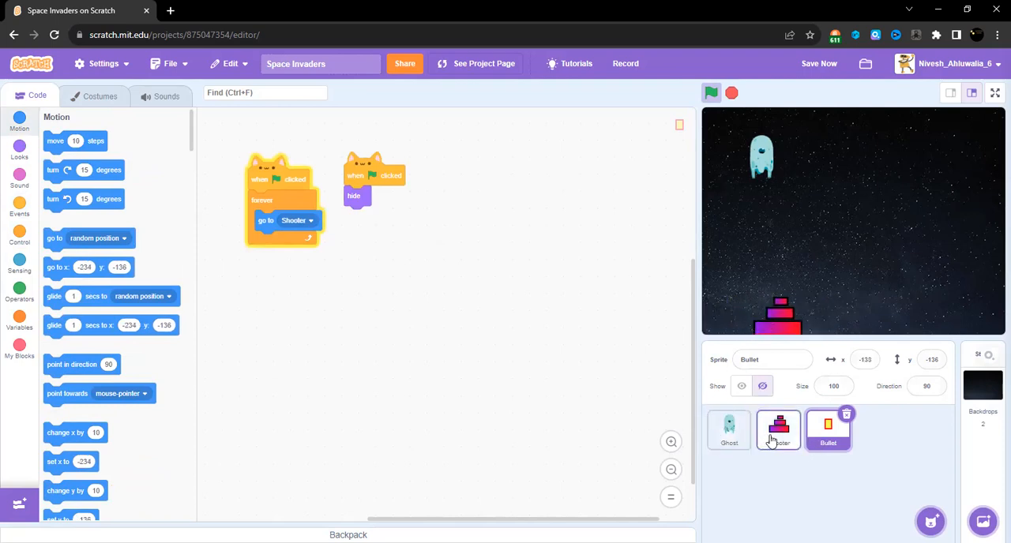
pyautogui.click(778, 428)
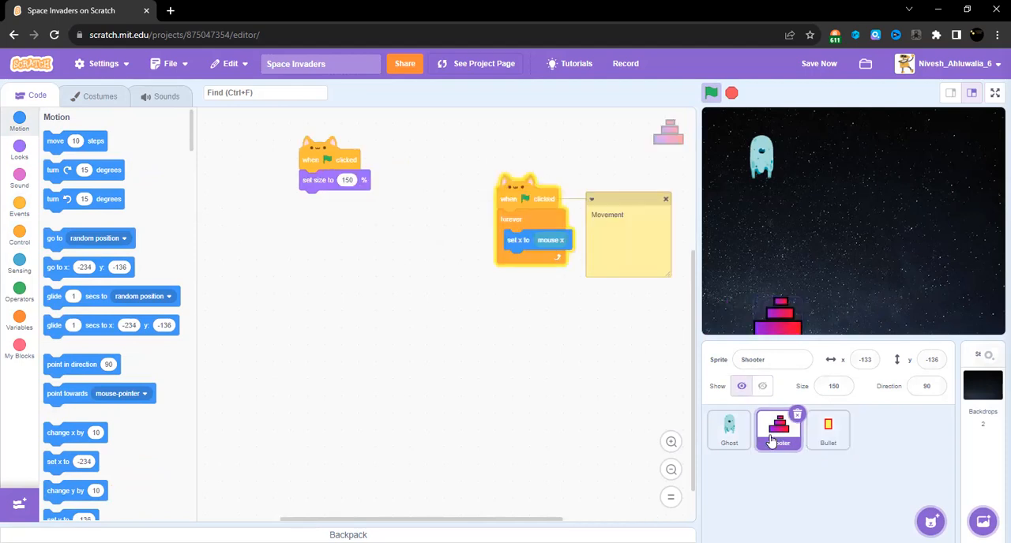
# Stop the running Space Invaders game with the stop sign and save the project.
pyautogui.click(778, 429)
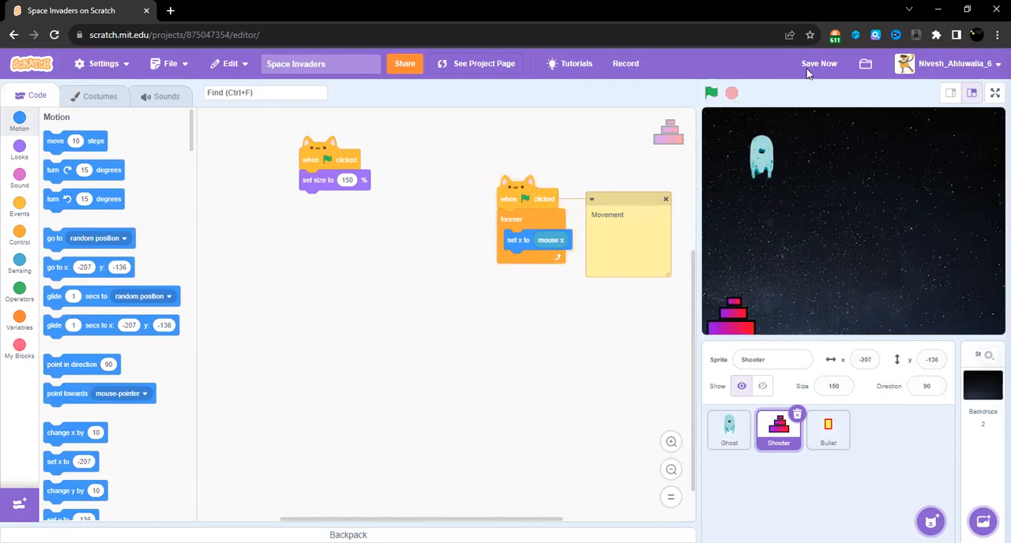
pyautogui.click(819, 63)
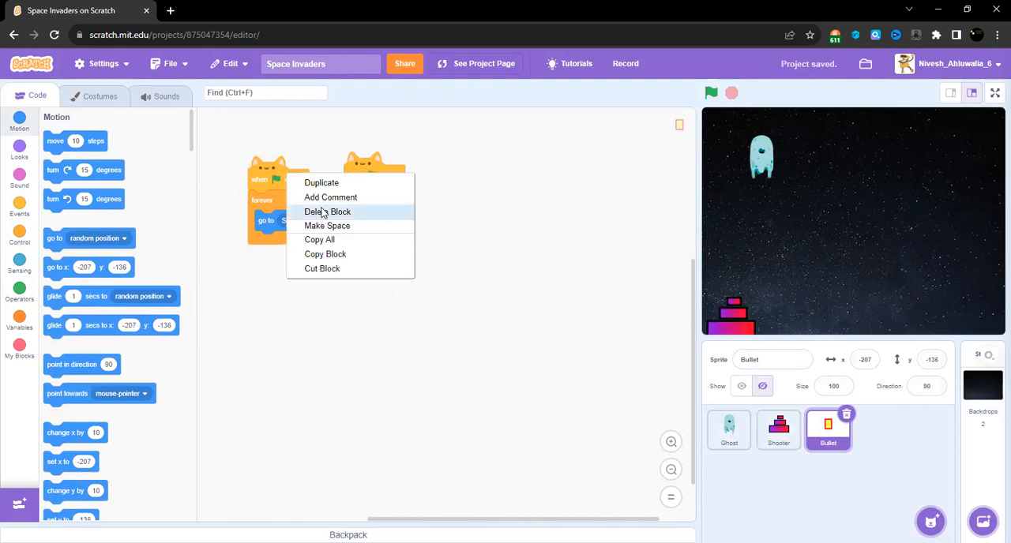
# Comment 'Shooter and Bullet are together' on the Bullet's go-to-Shooter script, then resave.
pyautogui.click(330, 196)
pyautogui.write('Shooter and Bullet are together')
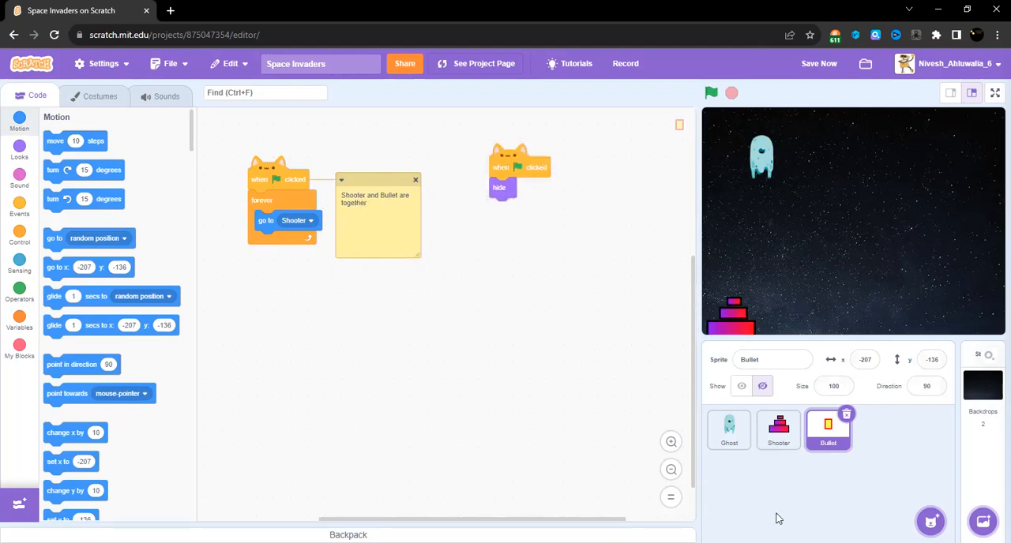
pyautogui.click(728, 430)
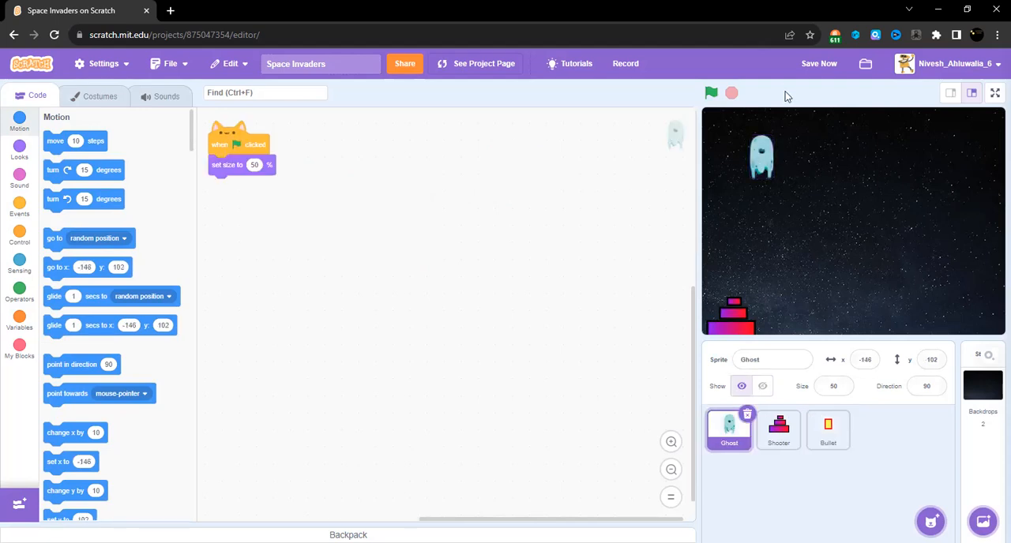
pyautogui.click(819, 63)
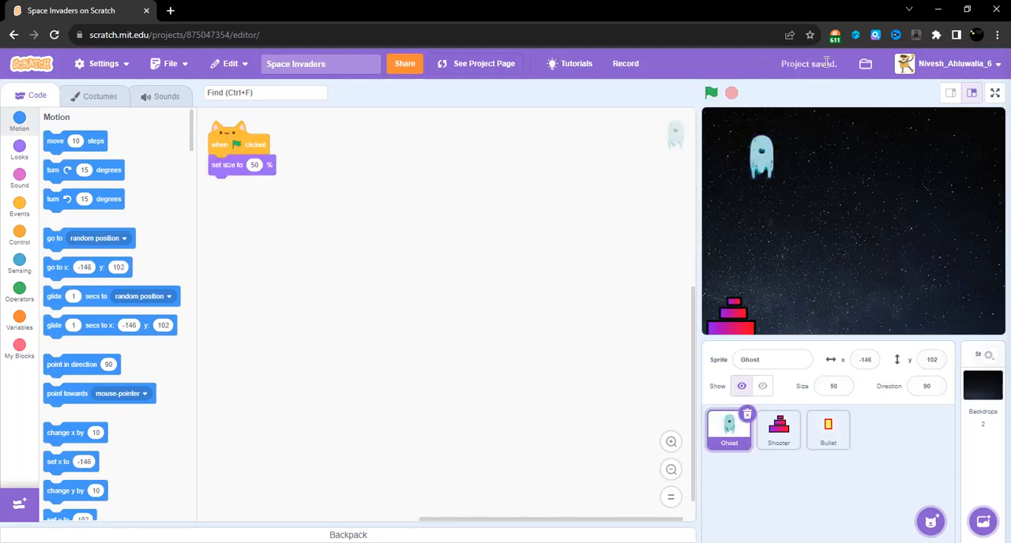